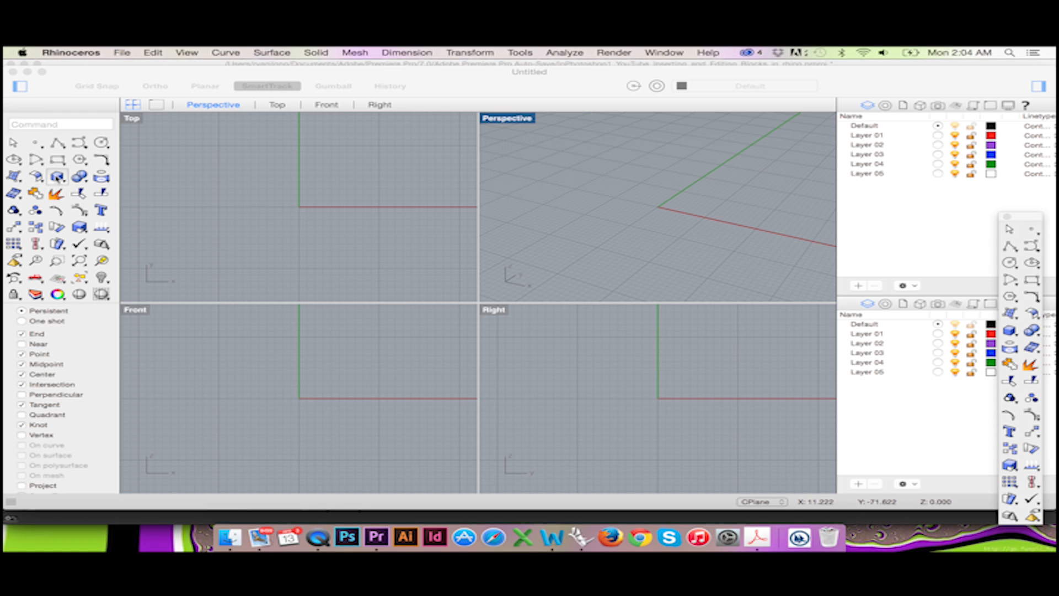
# - Draw a thin upright box solid with its first corner at the origin
pyautogui.click(60, 176)
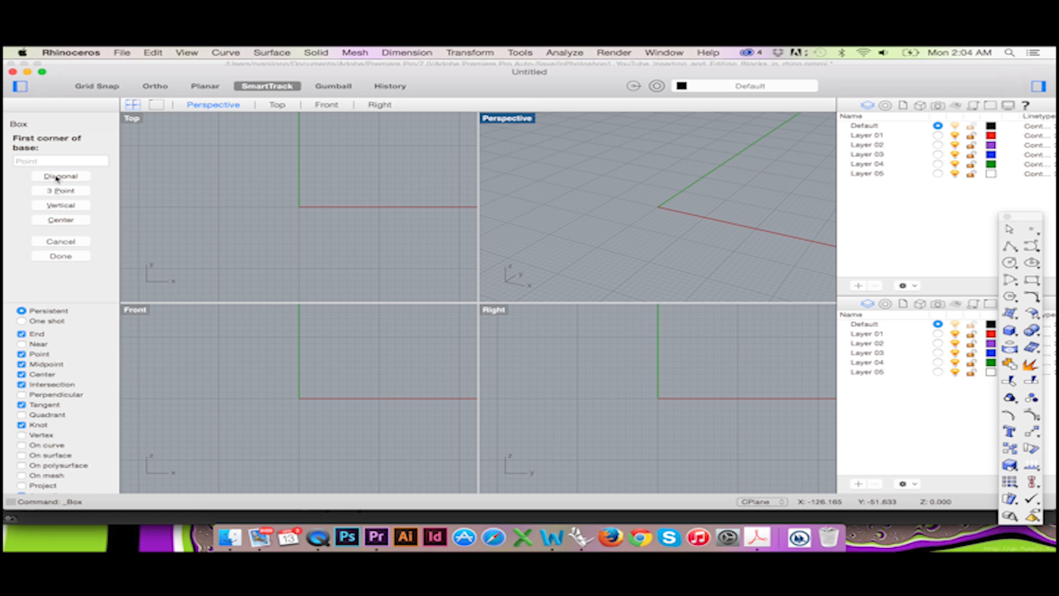
pyautogui.moveTo(294, 201)
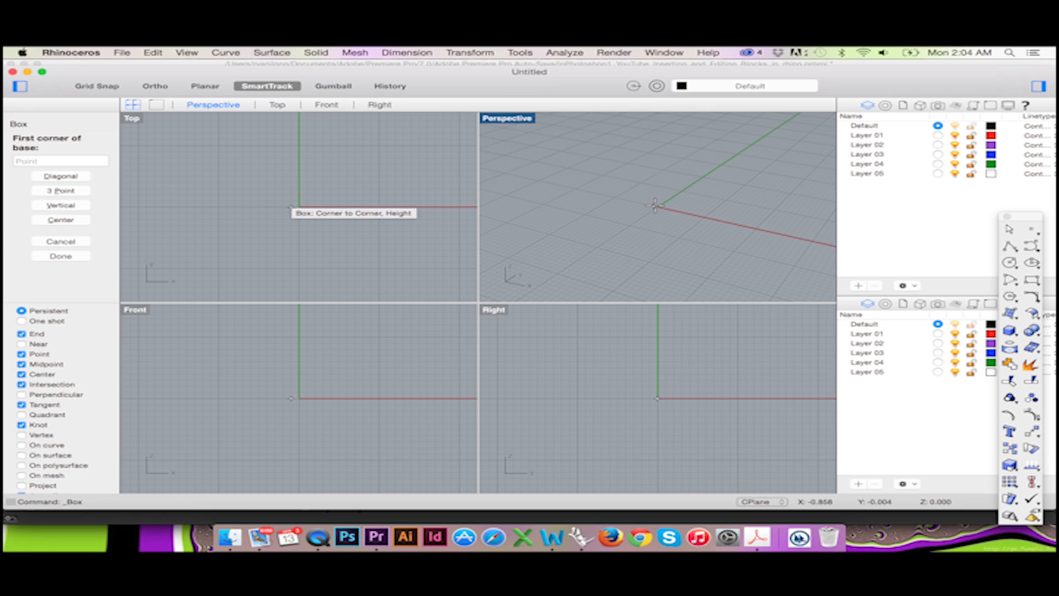
pyautogui.click(298, 205)
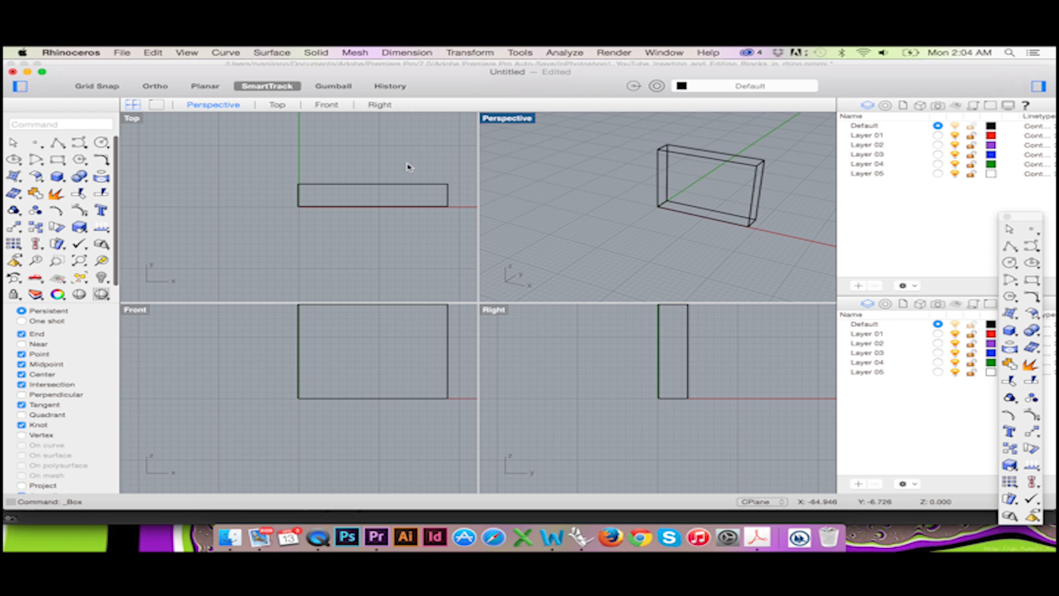
pyautogui.moveTo(109, 133)
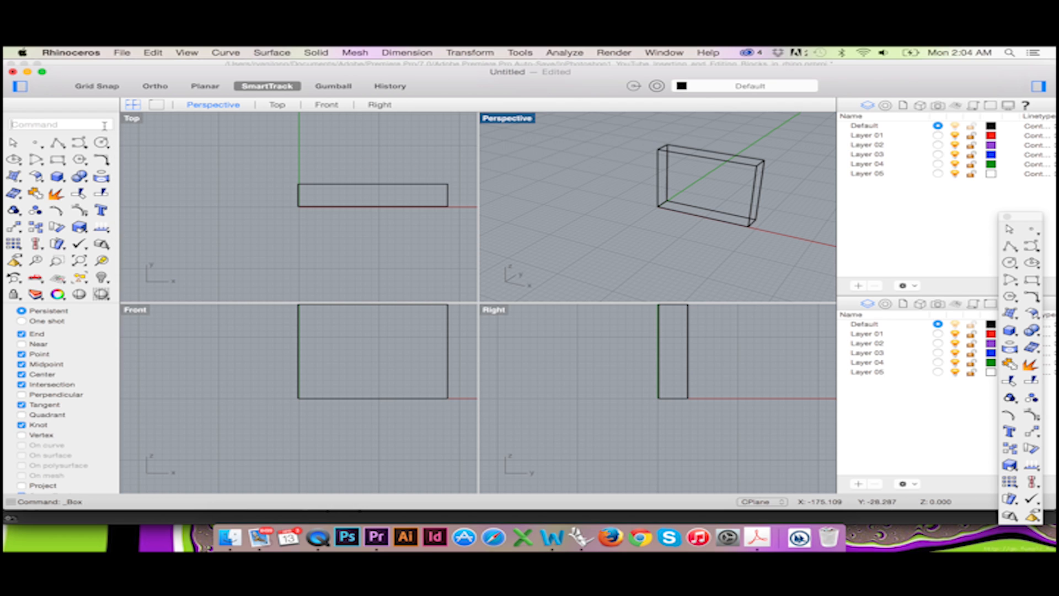
# - Start the Block definition command from Edit > Blocks and pick a base point
pyautogui.write('Block')
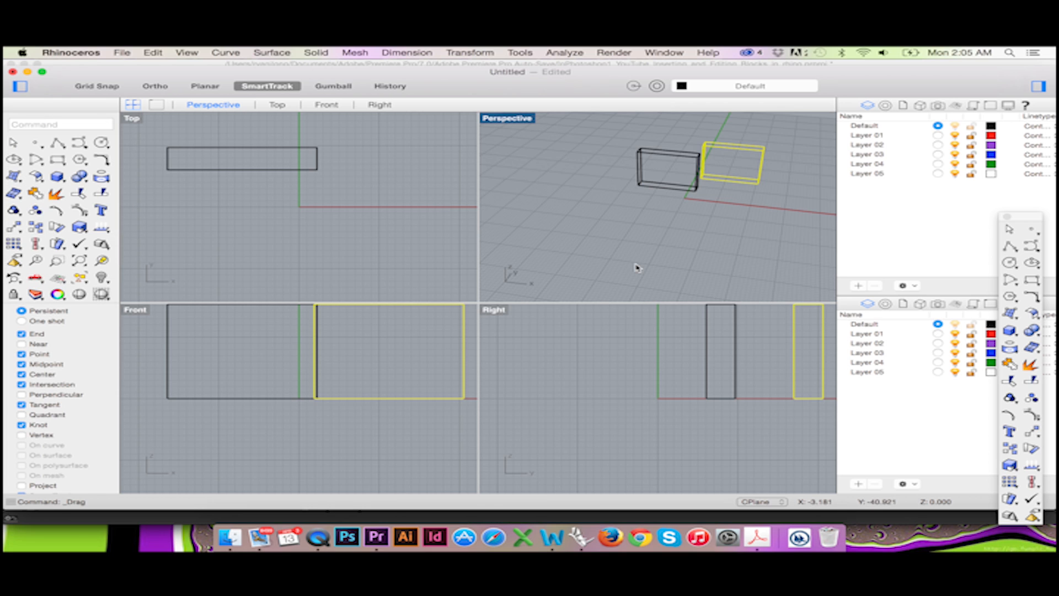
pyautogui.moveTo(562, 309)
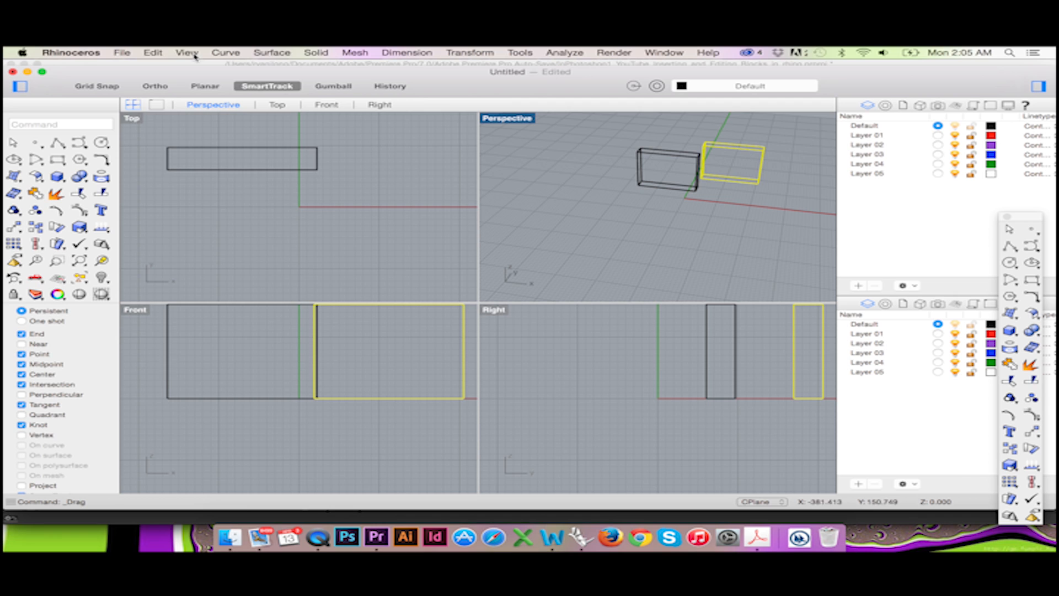
pyautogui.click(153, 51)
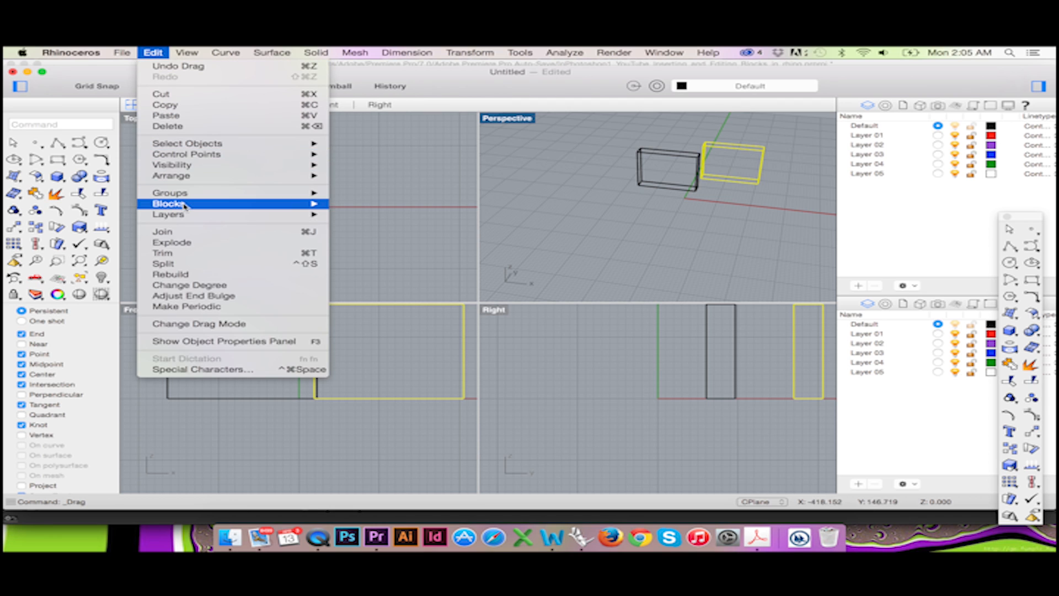
pyautogui.click(171, 203)
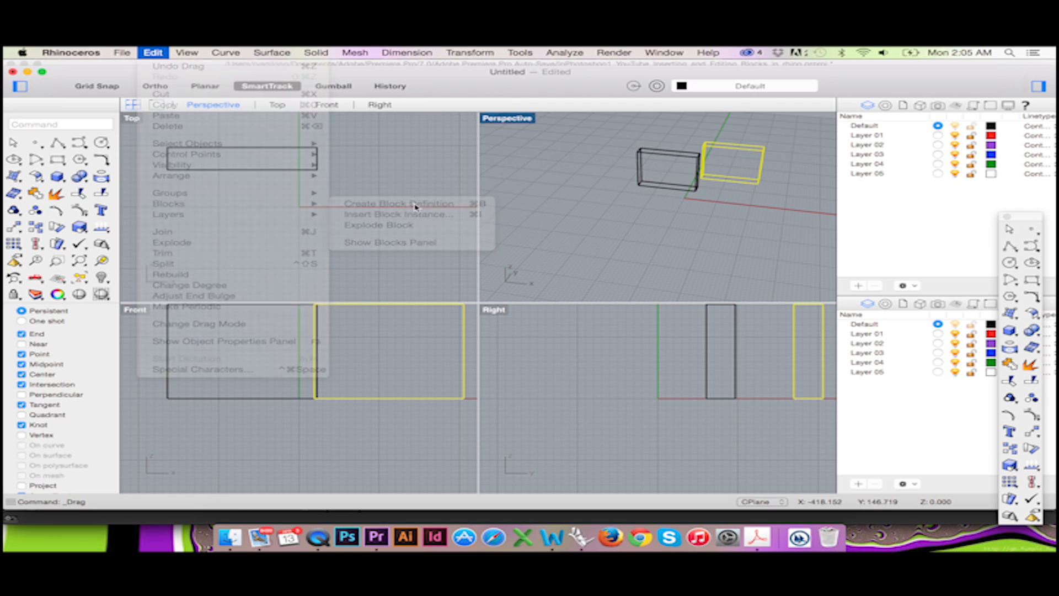
pyautogui.click(398, 203)
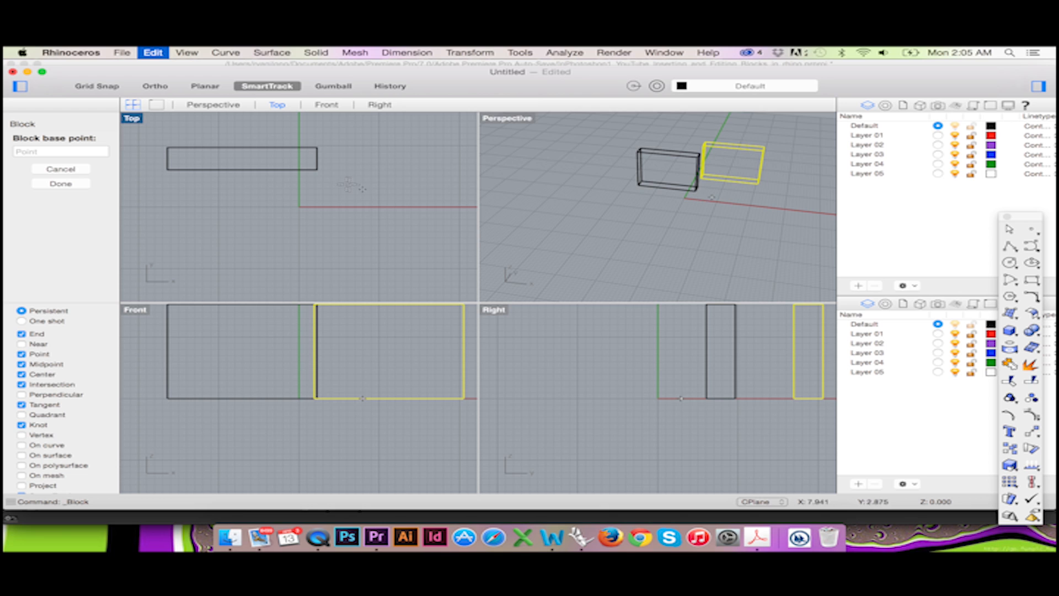
pyautogui.click(60, 183)
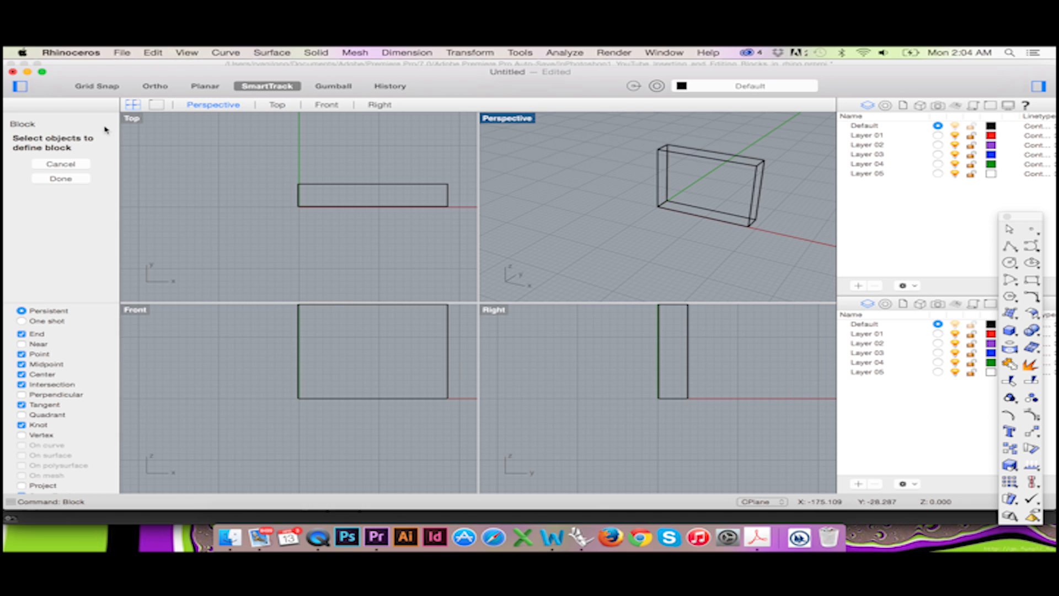
# - Make the box a block named Block 01 with its base point at the box corner
pyautogui.click(694, 166)
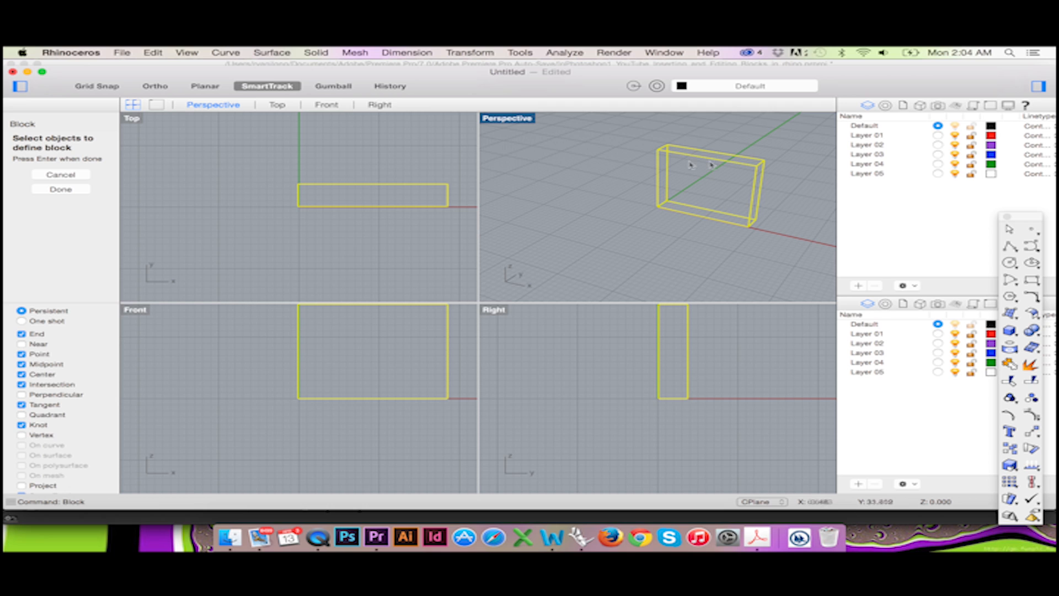
pyautogui.moveTo(142, 177)
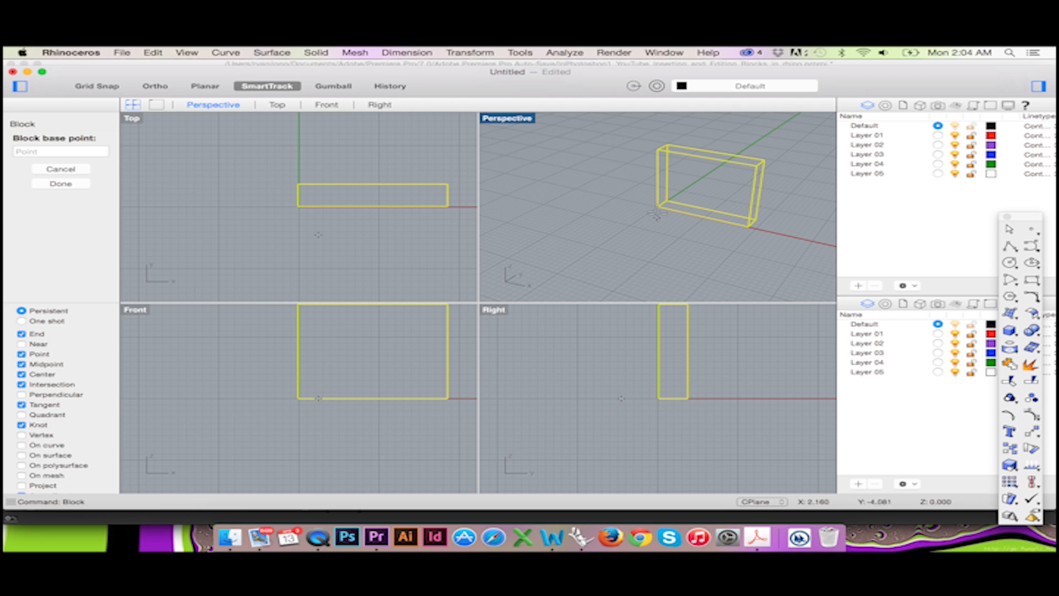
pyautogui.click(60, 183)
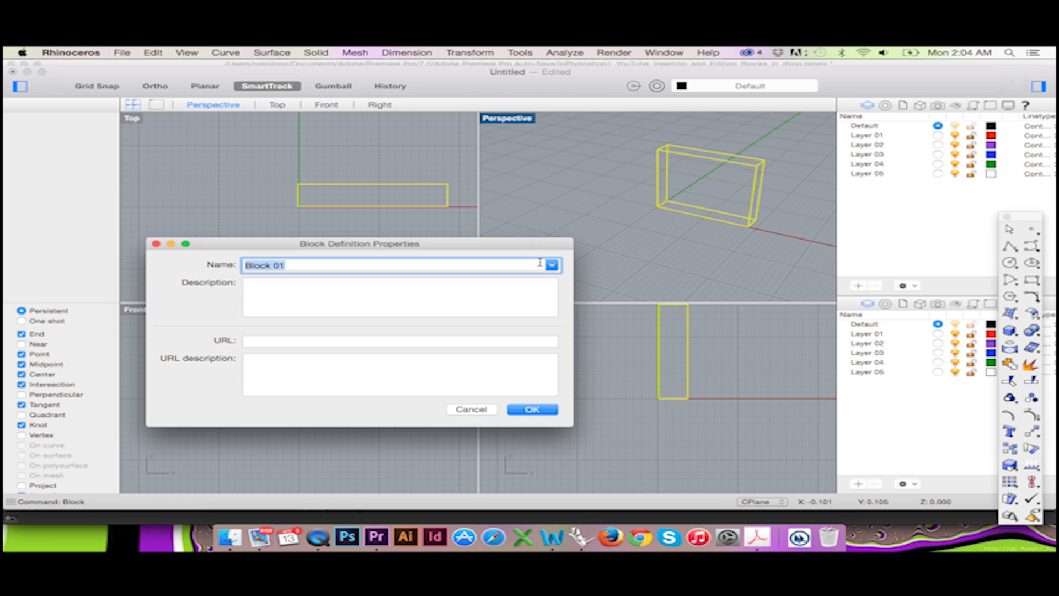
pyautogui.click(533, 409)
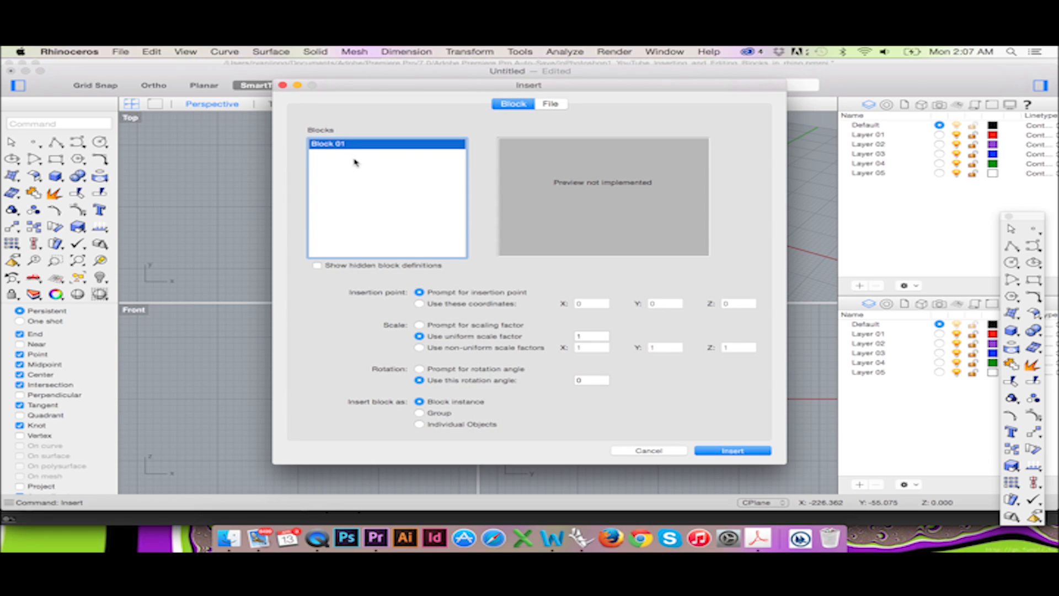
pyautogui.moveTo(441, 218)
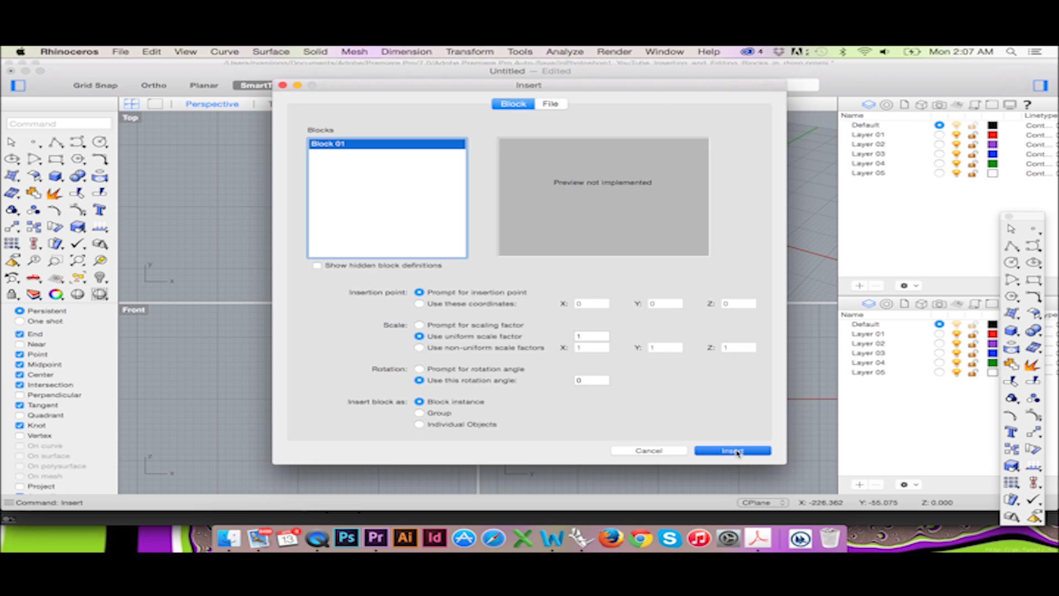
# - Insert an instance of Block 01 into the scene for positioning
pyautogui.click(733, 450)
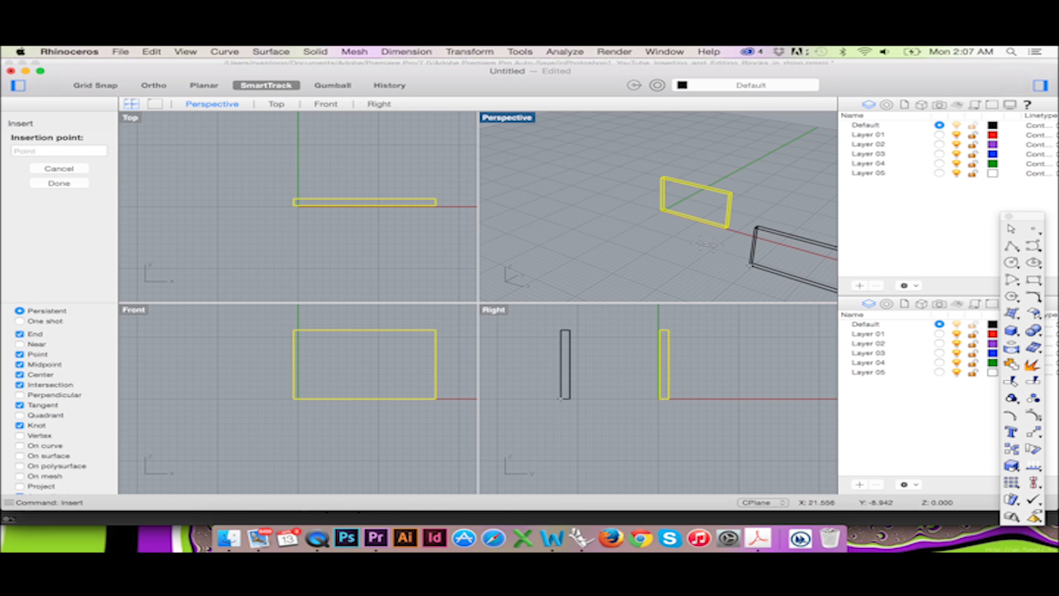